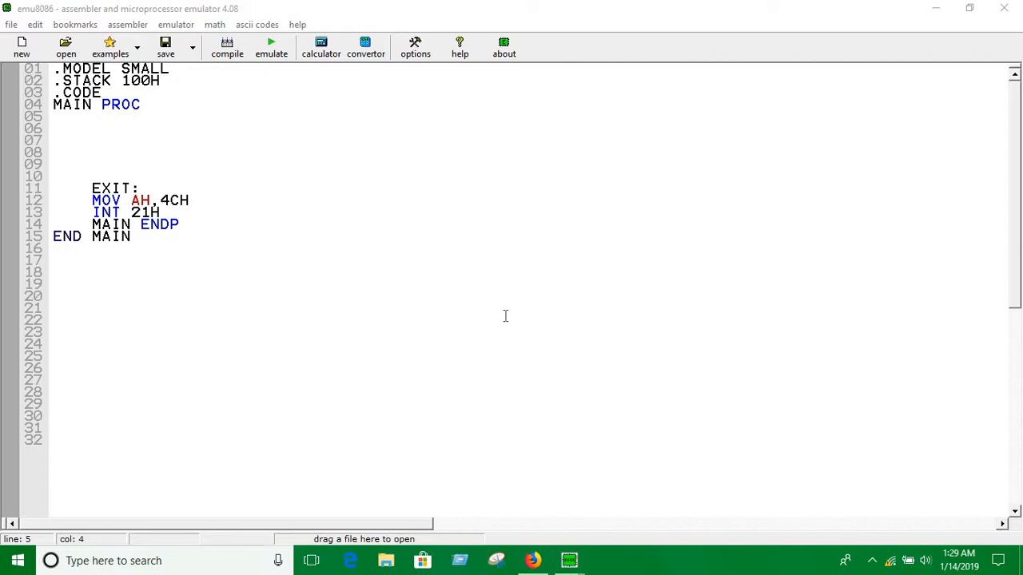
mouse_move(176, 158)
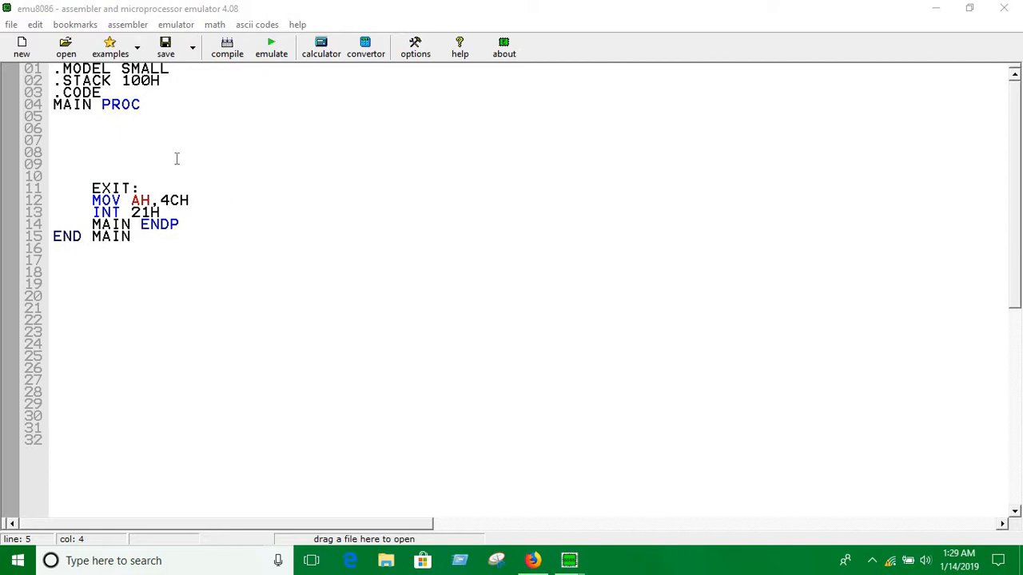
mouse_move(66, 111)
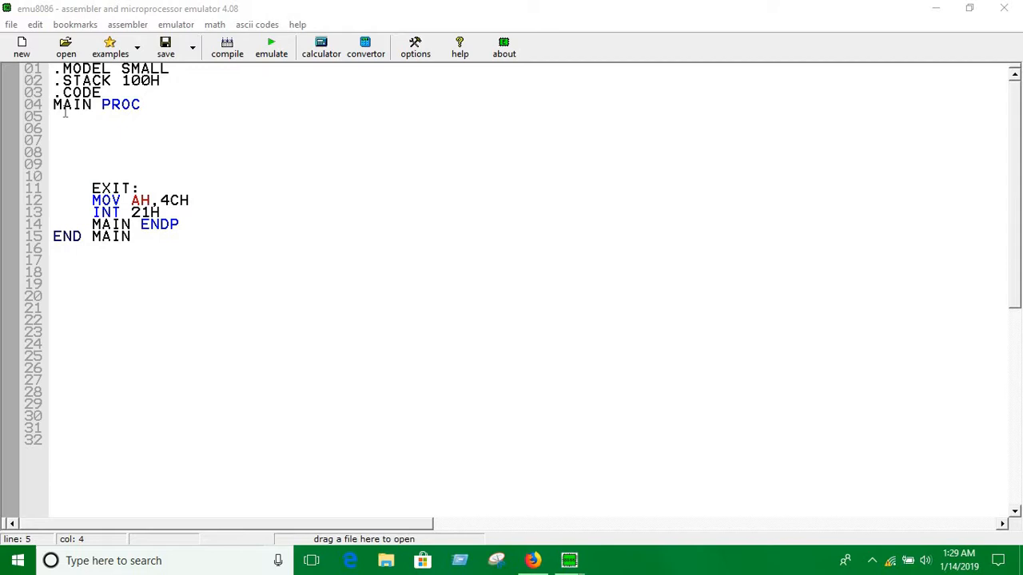
Write MOV AH,1 and INT 21H ;1ST NUMBER to read the first digit, then begin the next MOV.
text(M)
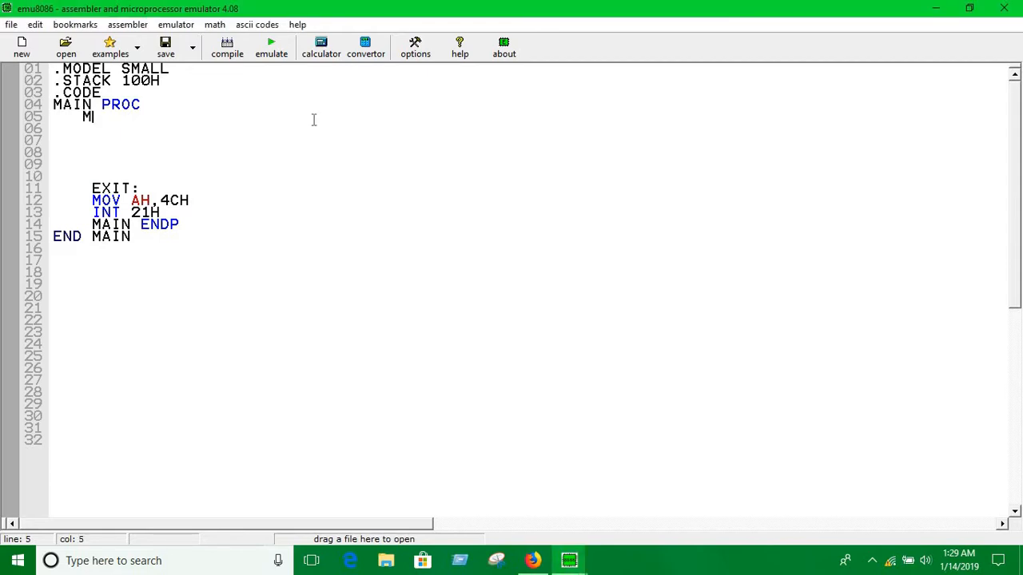
text(OV AH, 1)
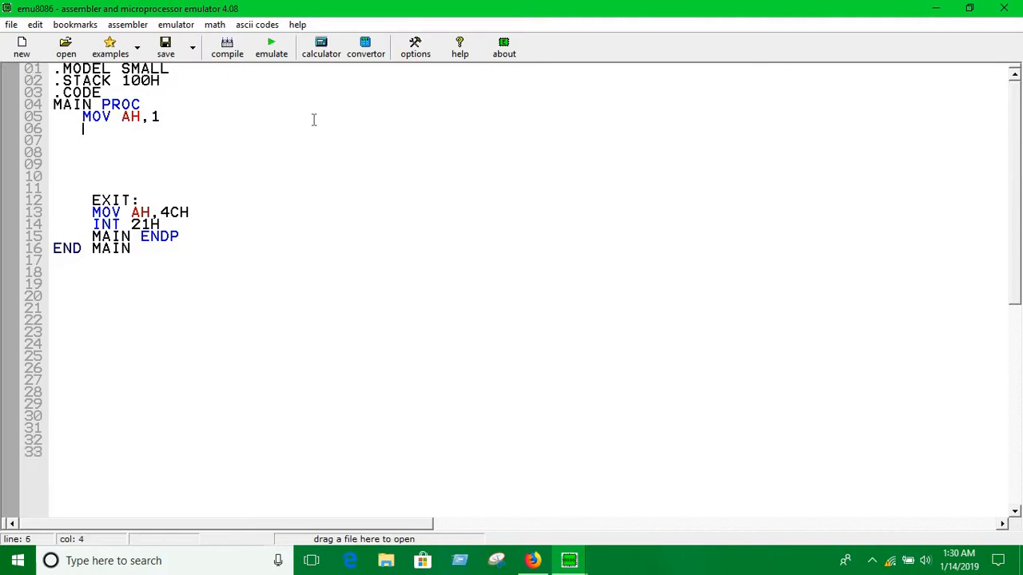
text(IN T 21)
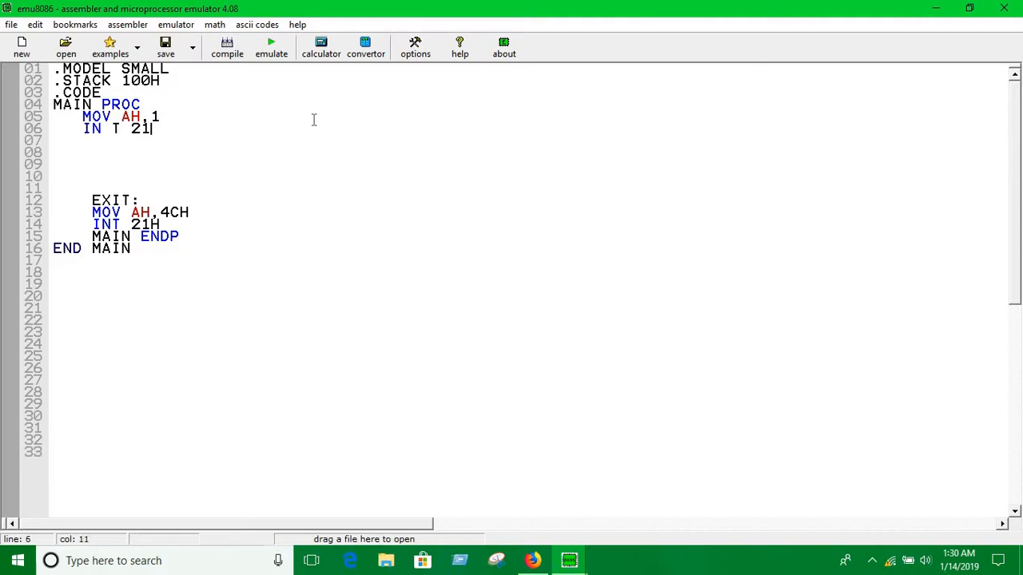
text(H ;)
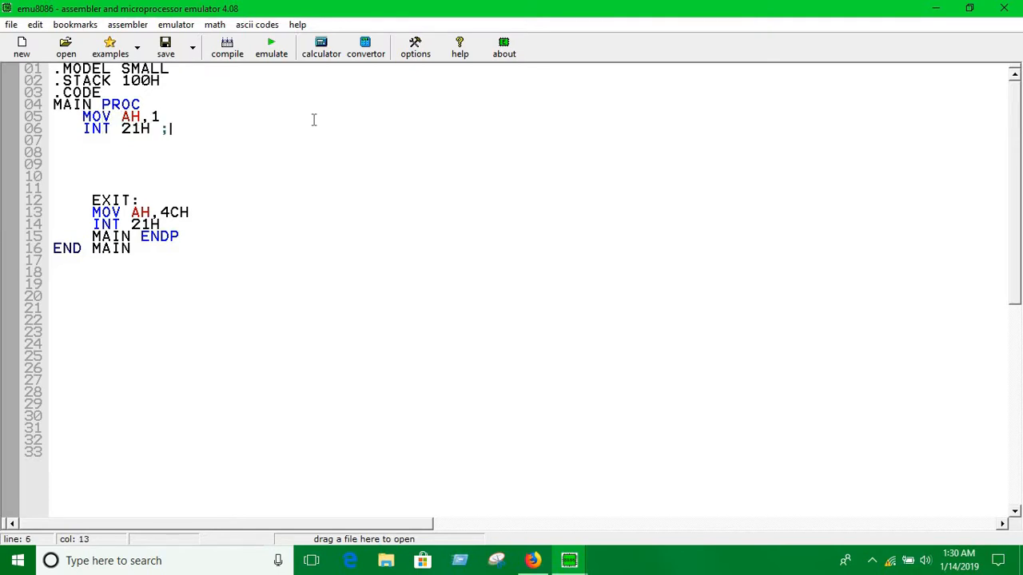
text(1ST)
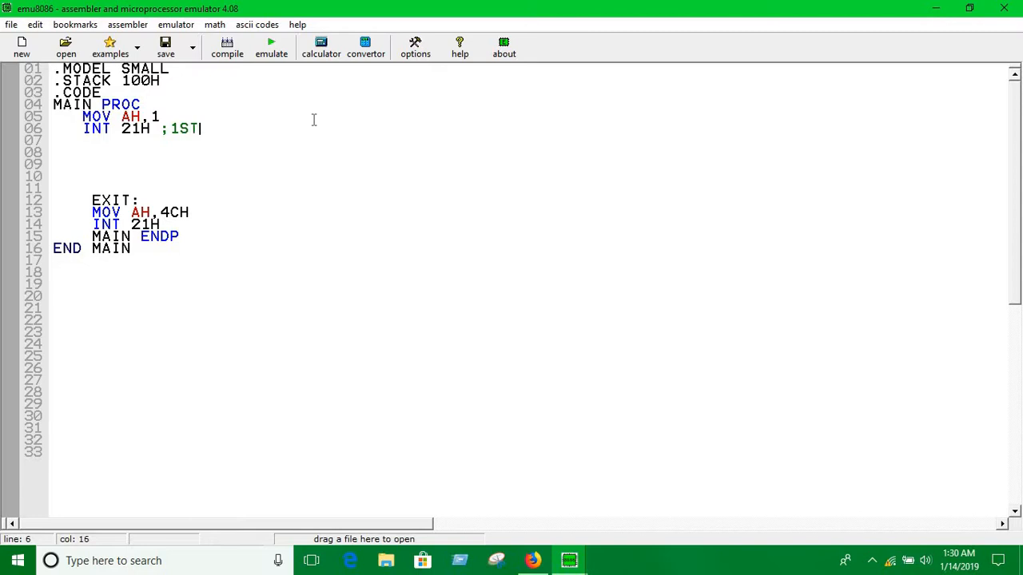
text(NUMBER\)
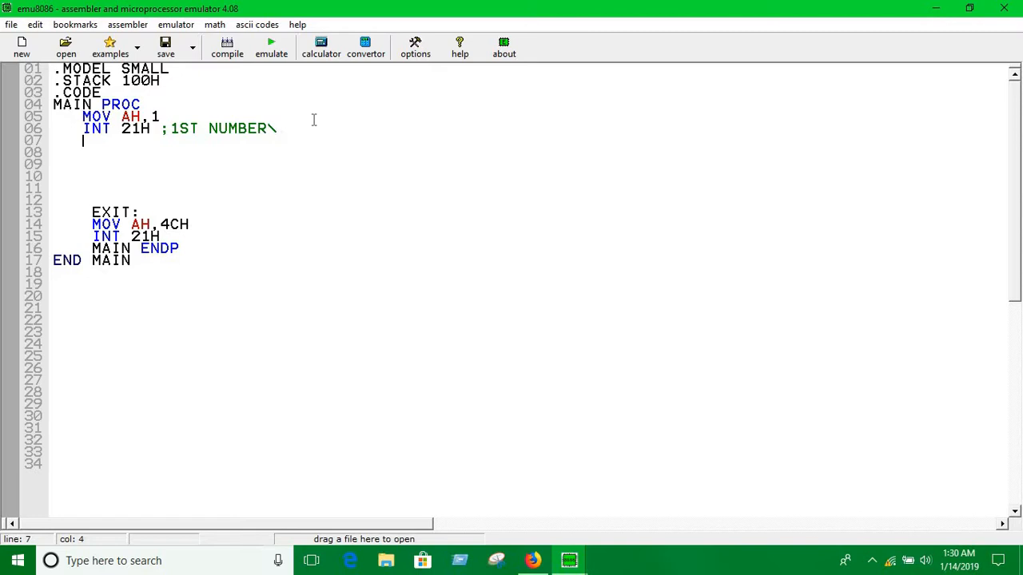
text(MOB)
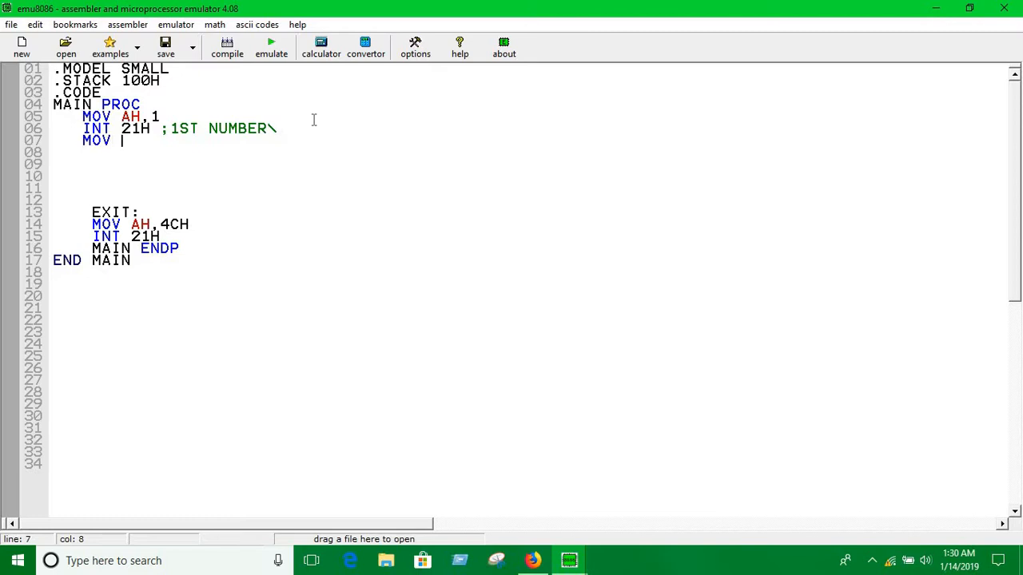
Store the first digit with MOV BL,AL, then read another via MOV AH,1 / INT 21H ;2ND NUMBER.
text(BL,AL)
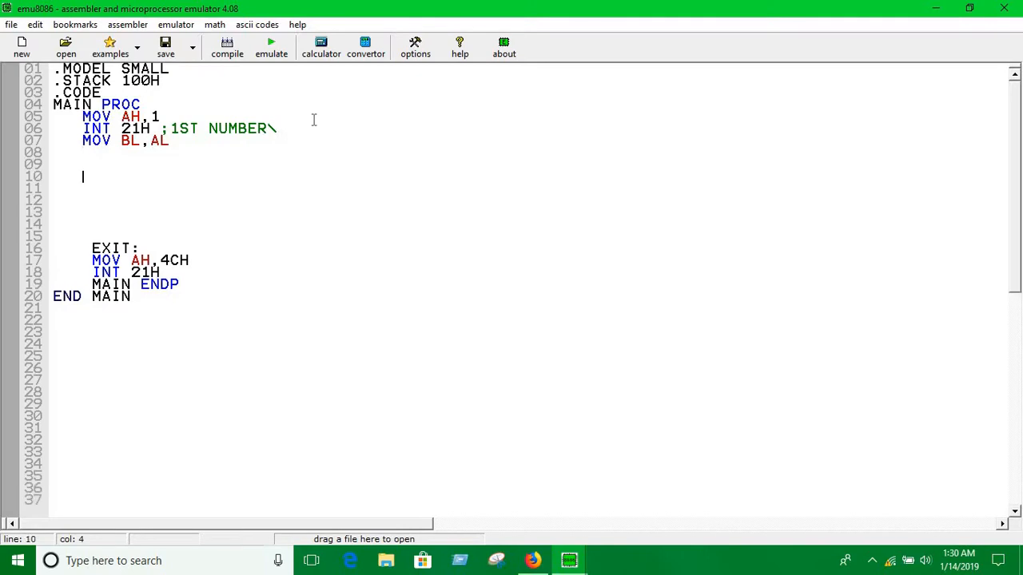
text(MOVB AH,1)
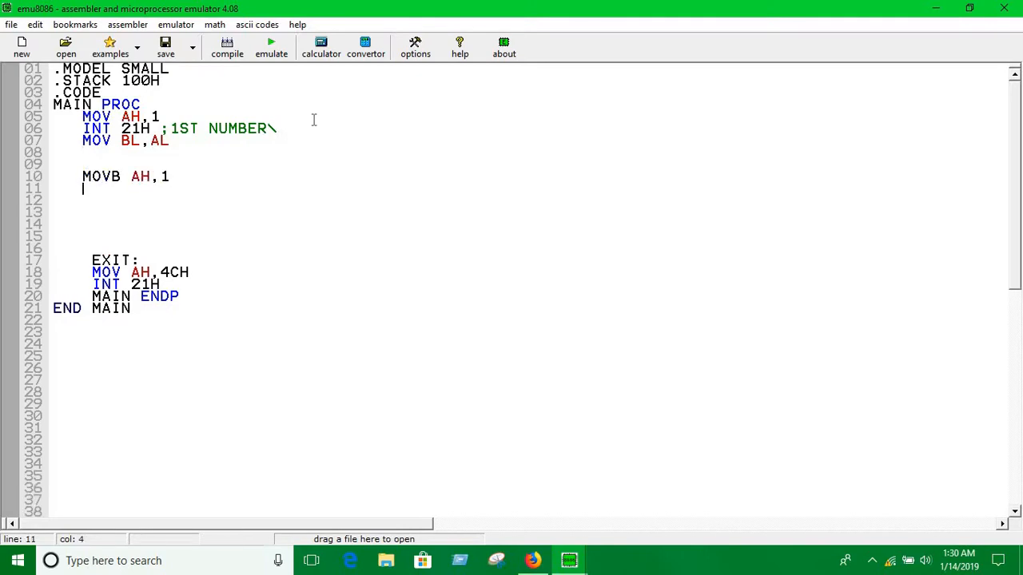
text(INT 21H)
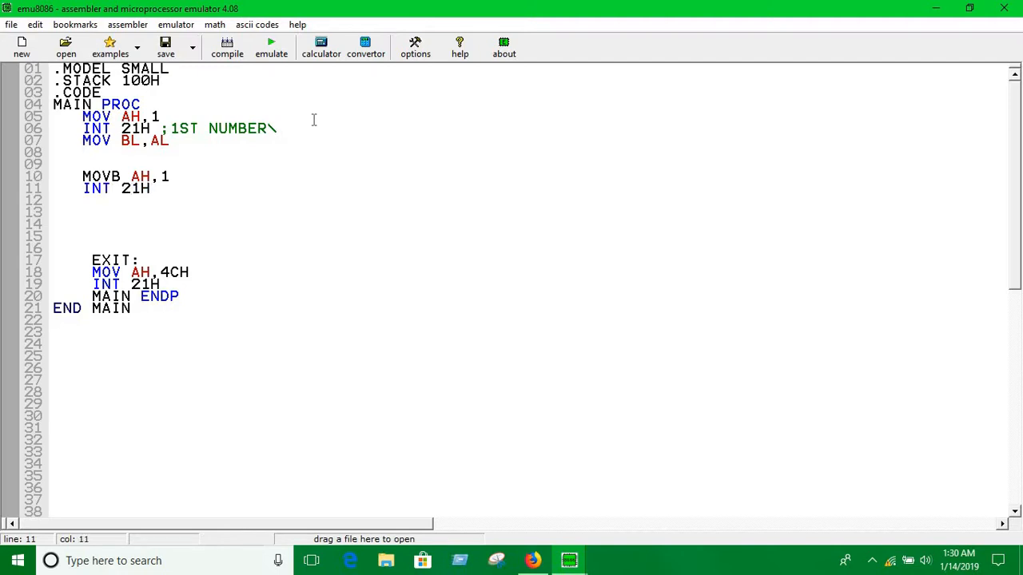
text(;2)
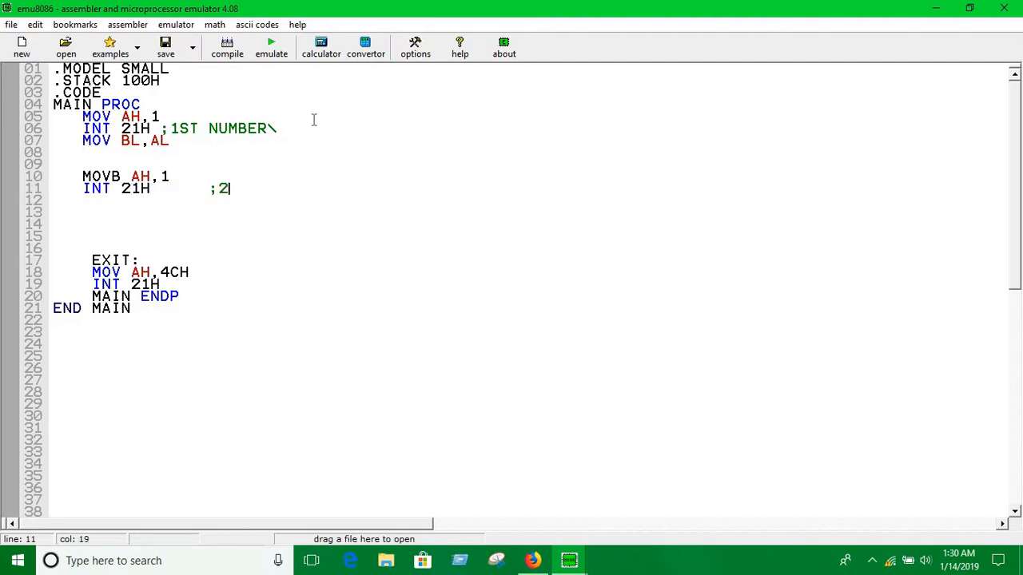
text(ND NUMBER)
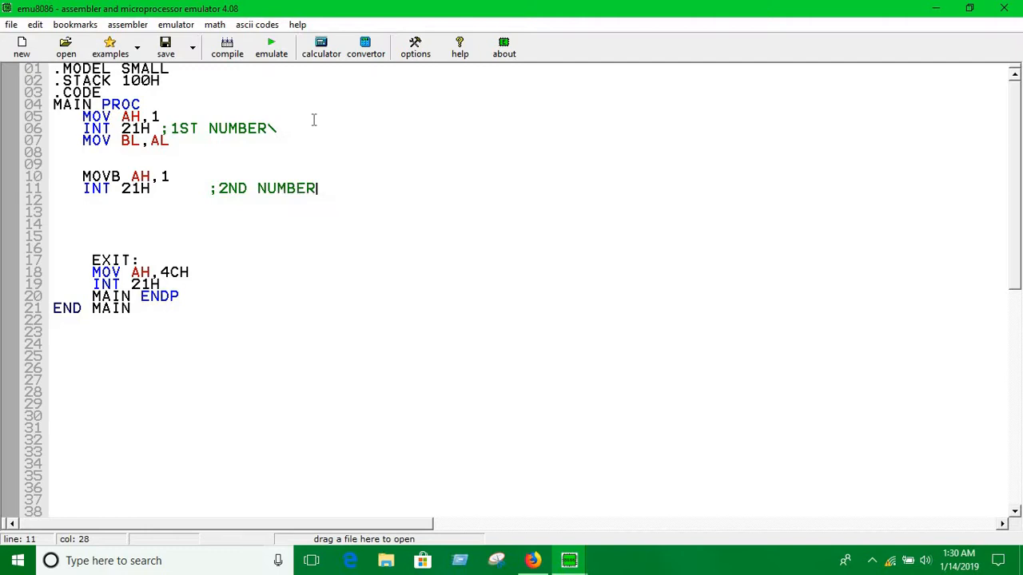
key(Return)
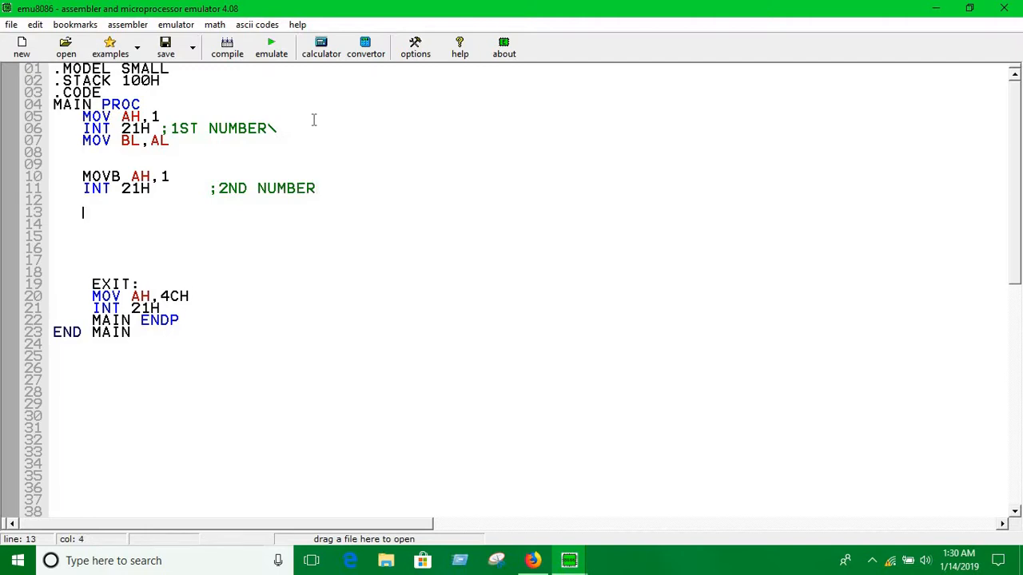
Copy the second digit into CL with MOV CL,AL.
text(MOV)
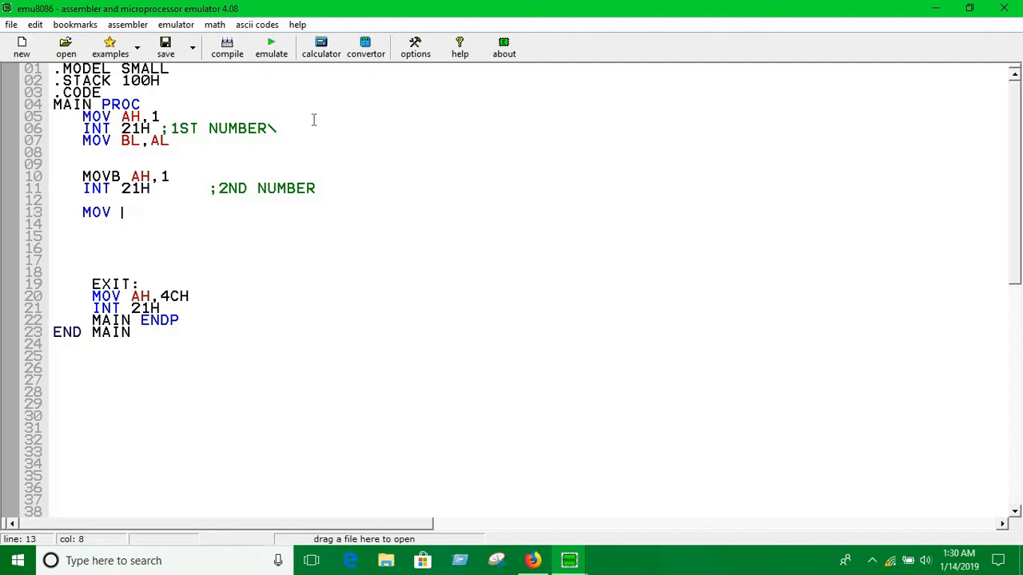
text(BH,)
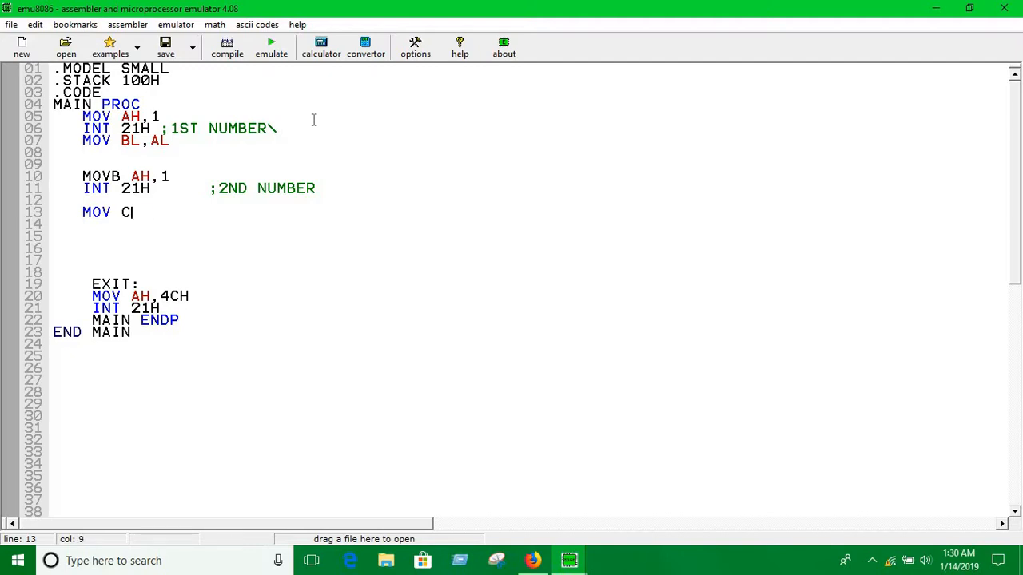
text(L,AL)
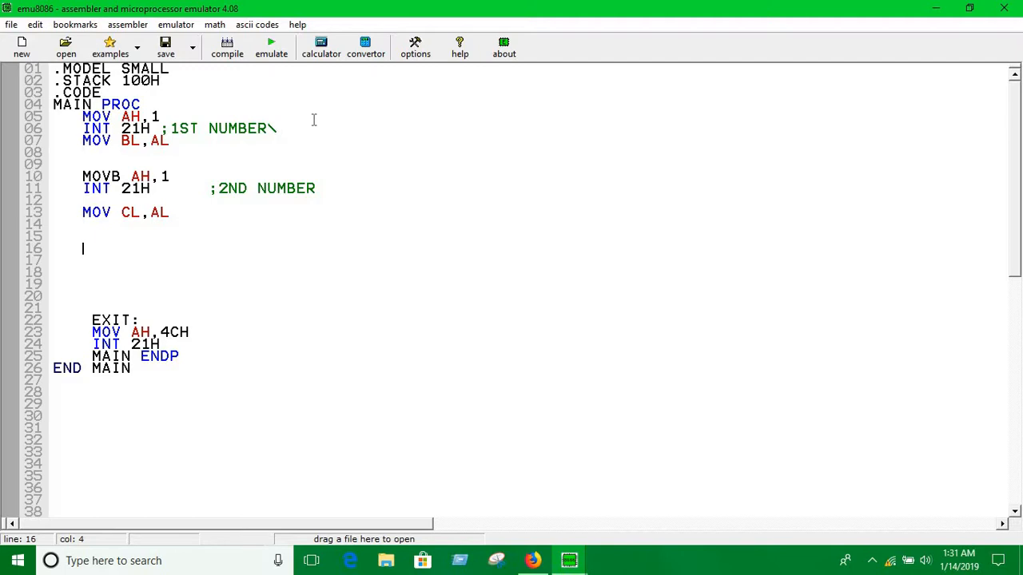
Write ADD BL,CL so BL holds the sum, correcting the mistyped BL operand to CL.
text(ADD)
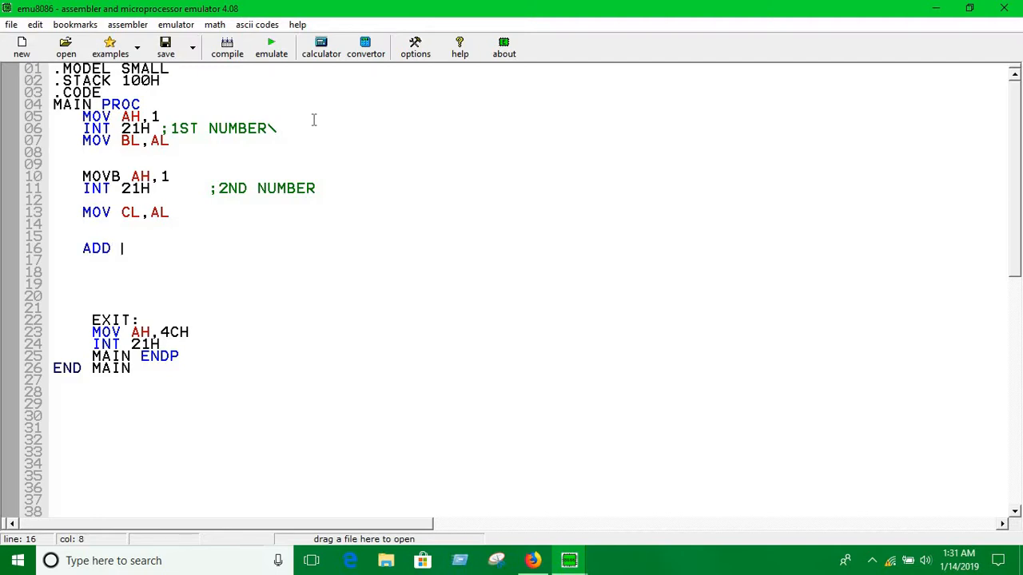
text(B)
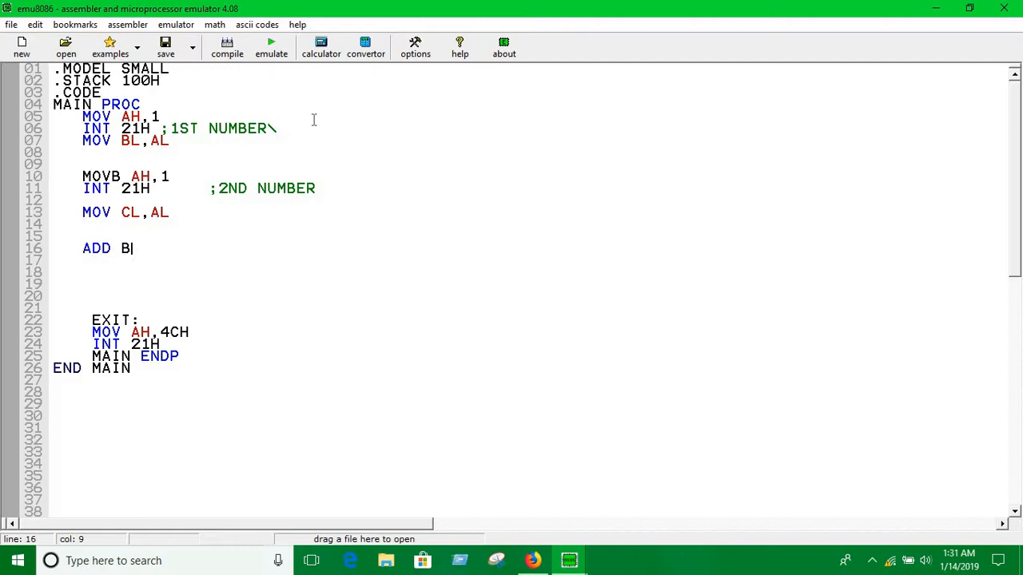
text(L,BL)
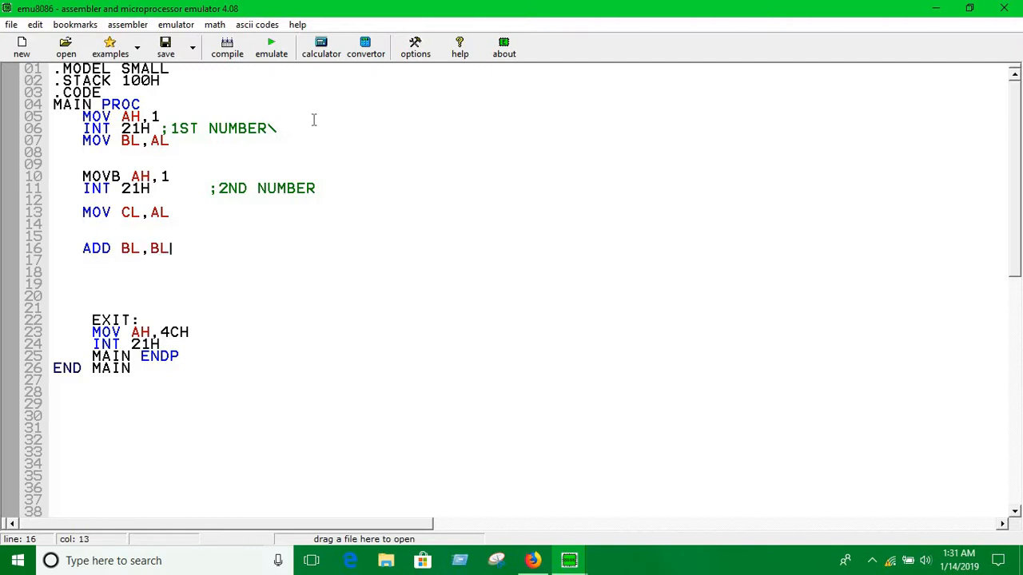
key(Backspace)
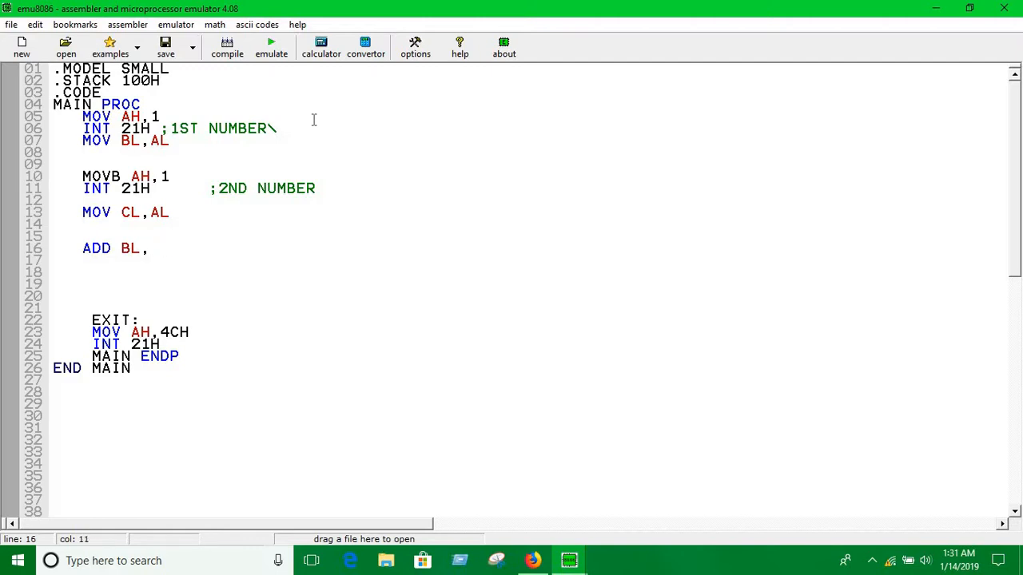
text(CL)
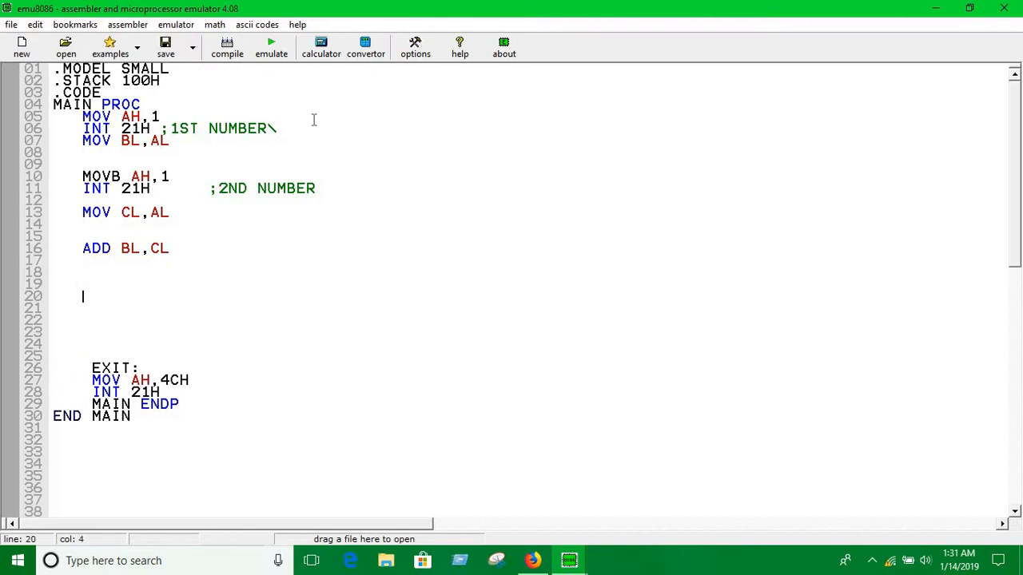
Print BL with MOV AH,2 / MOV DL,BL / INT 21H and emulate, revealing an error on MOVB AH,1.
text(MOV AH,2)
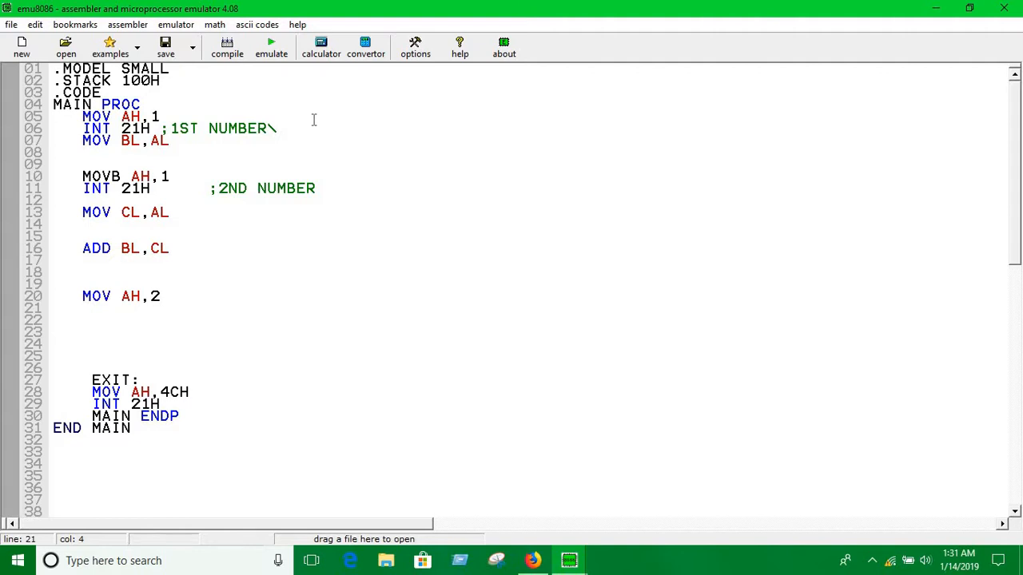
text(MOV DL,BL)
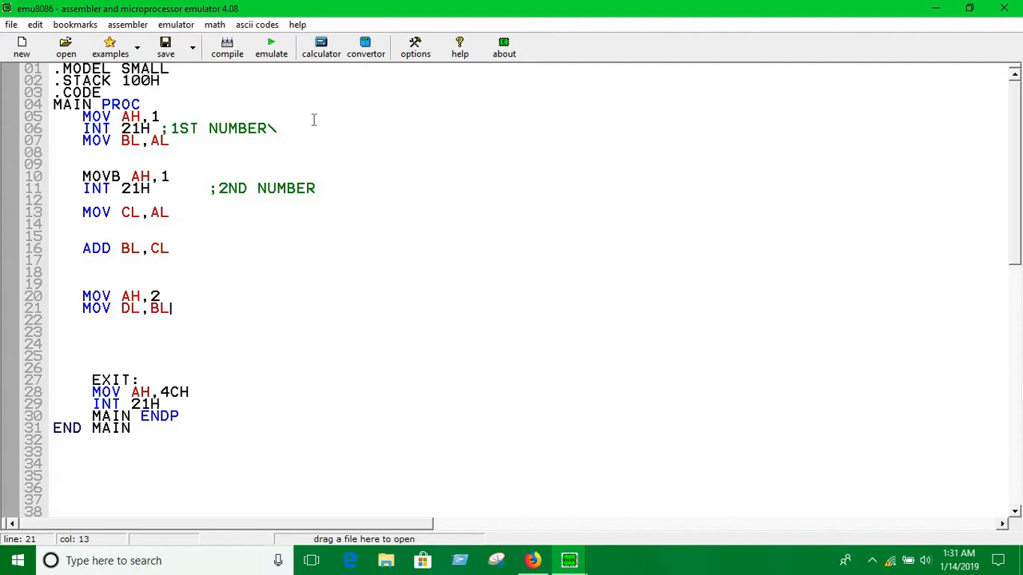
text(INT 2)
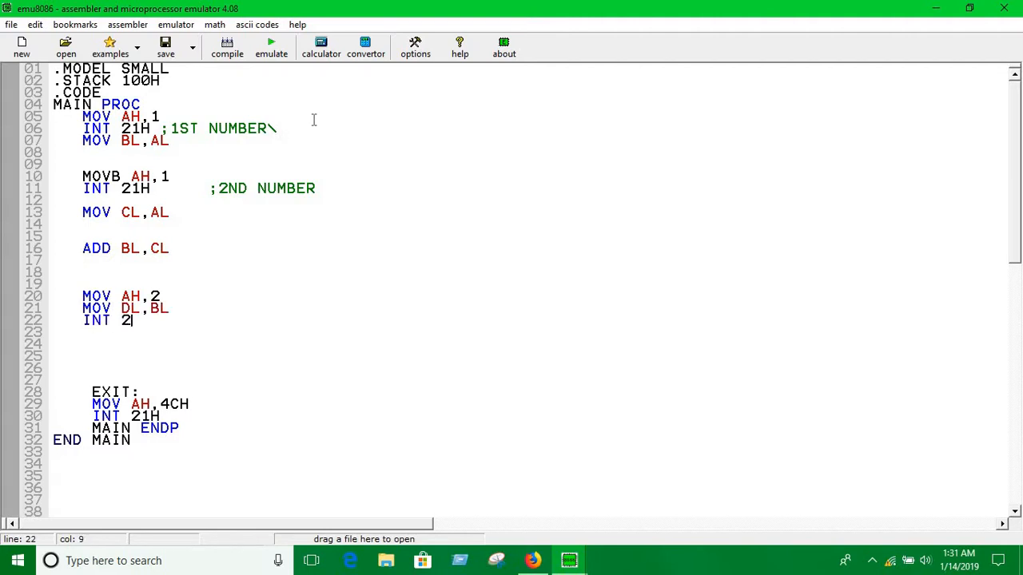
text(1H)
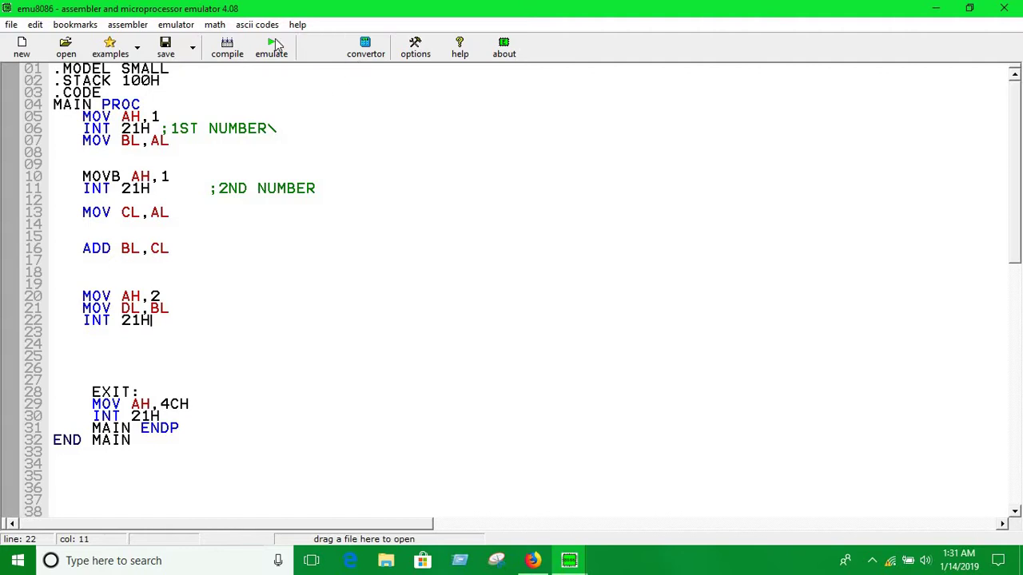
click(271, 46)
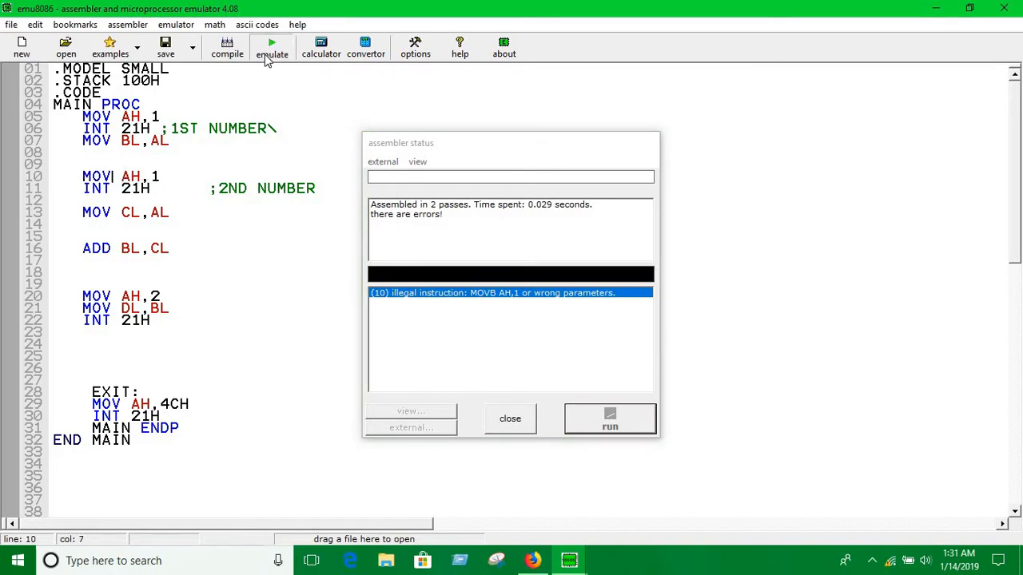
Run the program, enter 4 and 3, and see it print g before dismissing the finished message.
click(611, 419)
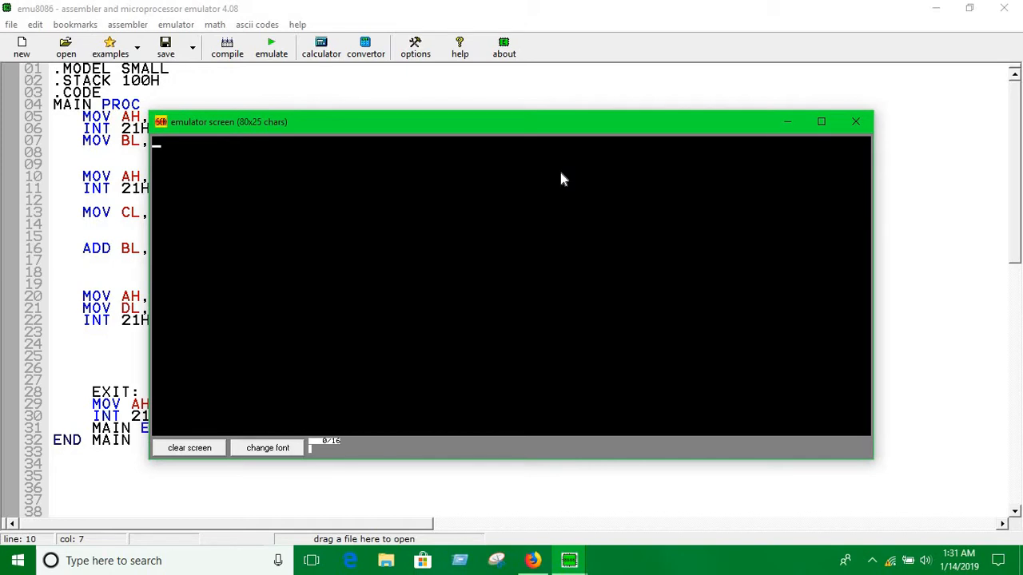
text(43g)
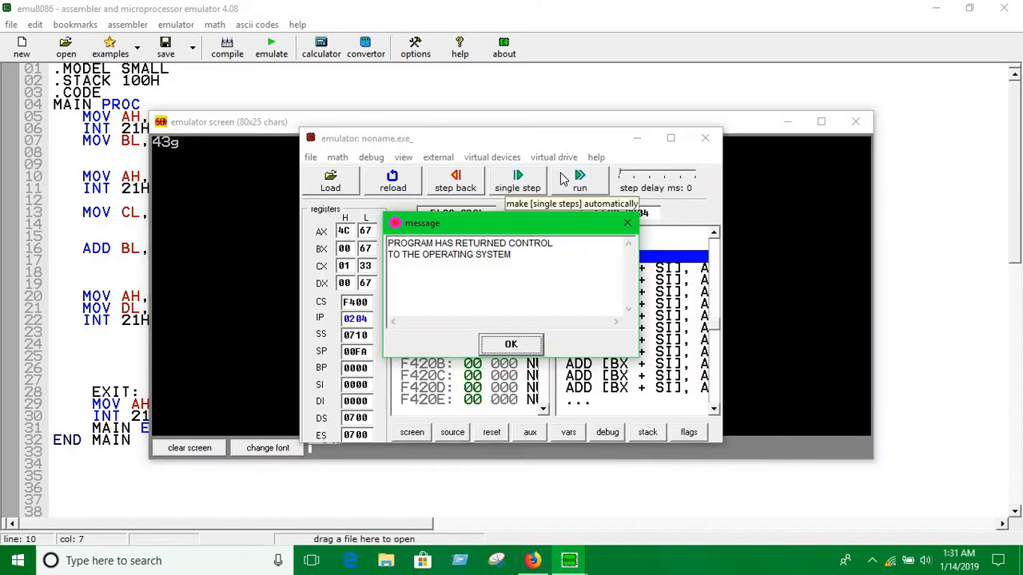
click(512, 343)
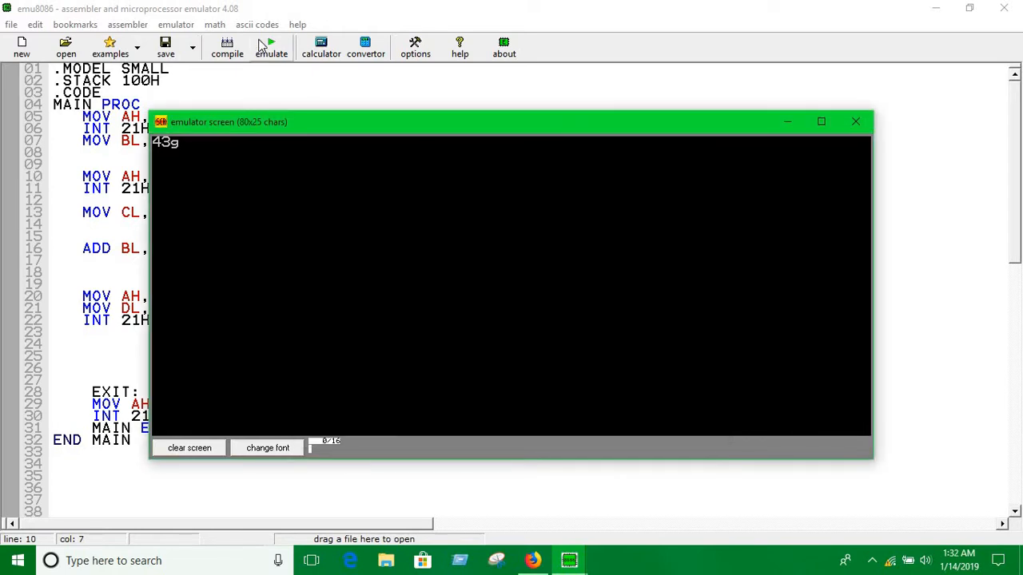
View the ASCII codes table beside the output to explain the g, then return to the line after ADD BL,CL.
click(255, 24)
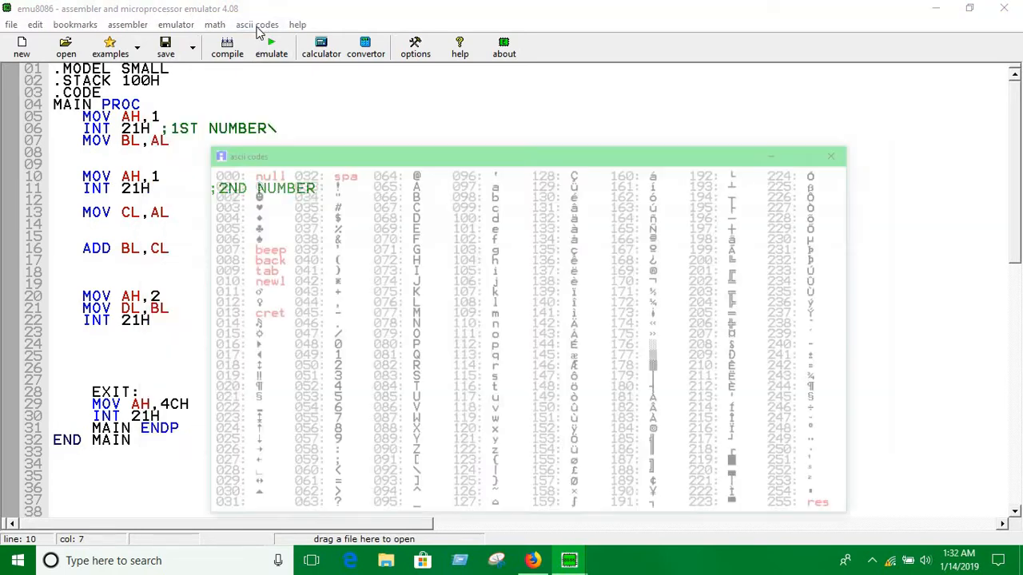
click(831, 157)
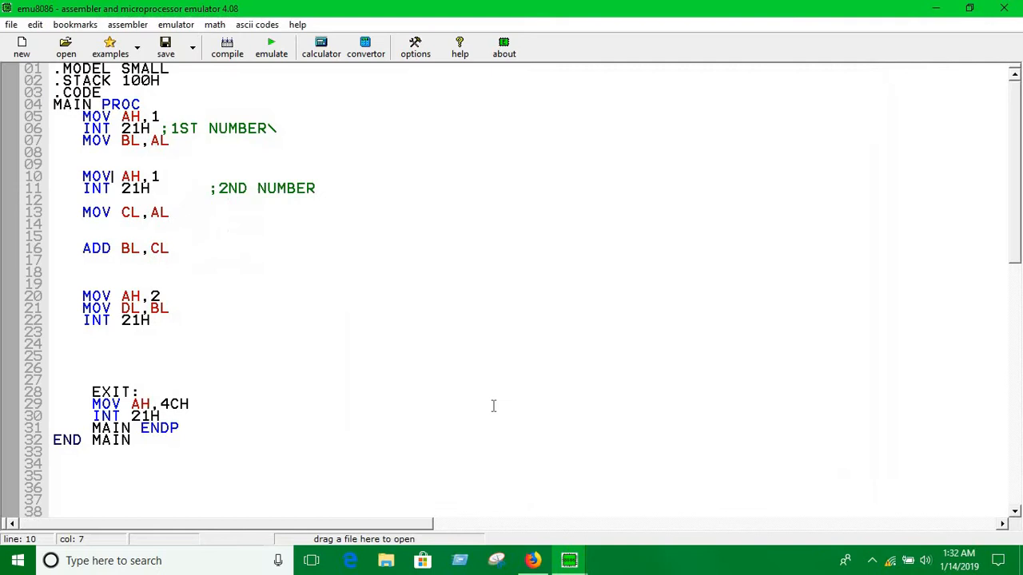
click(256, 24)
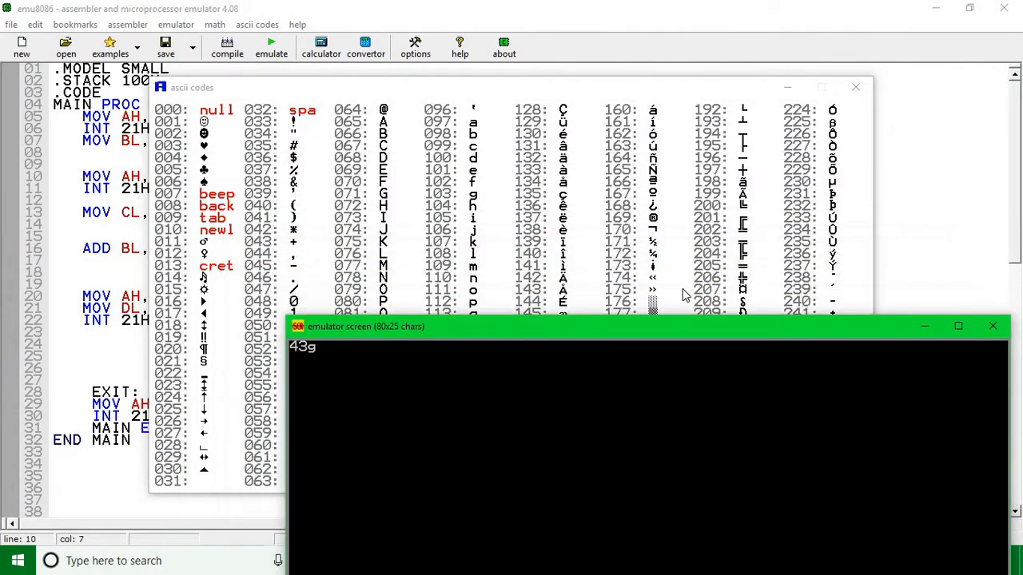
drag(647, 326, 786, 290)
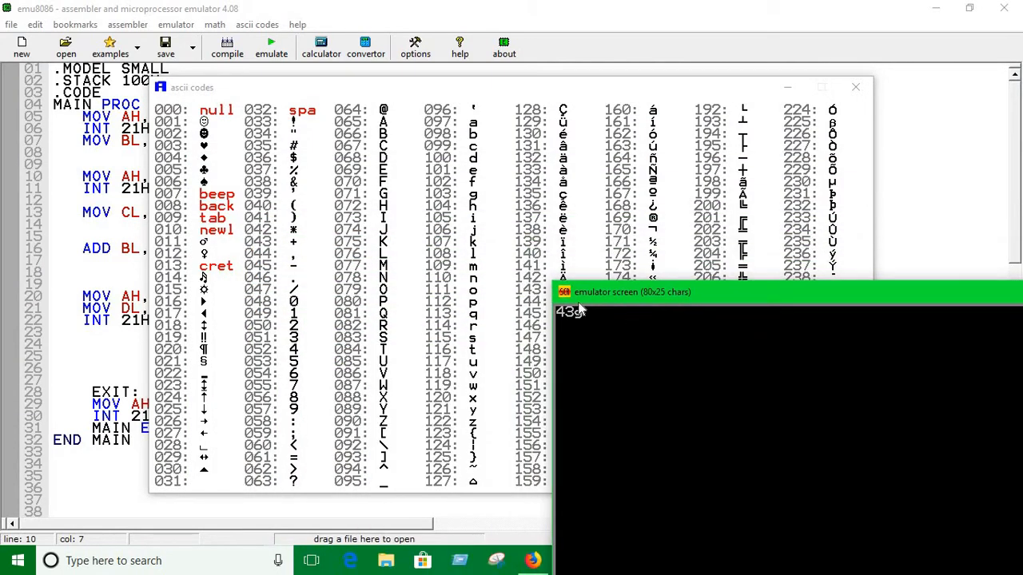
mouse_move(466, 316)
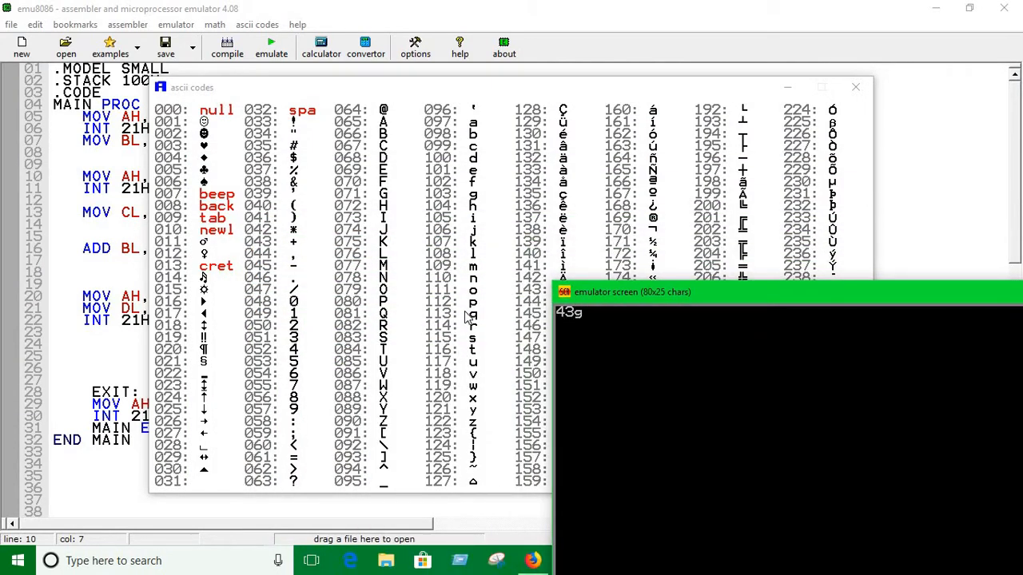
mouse_move(422, 195)
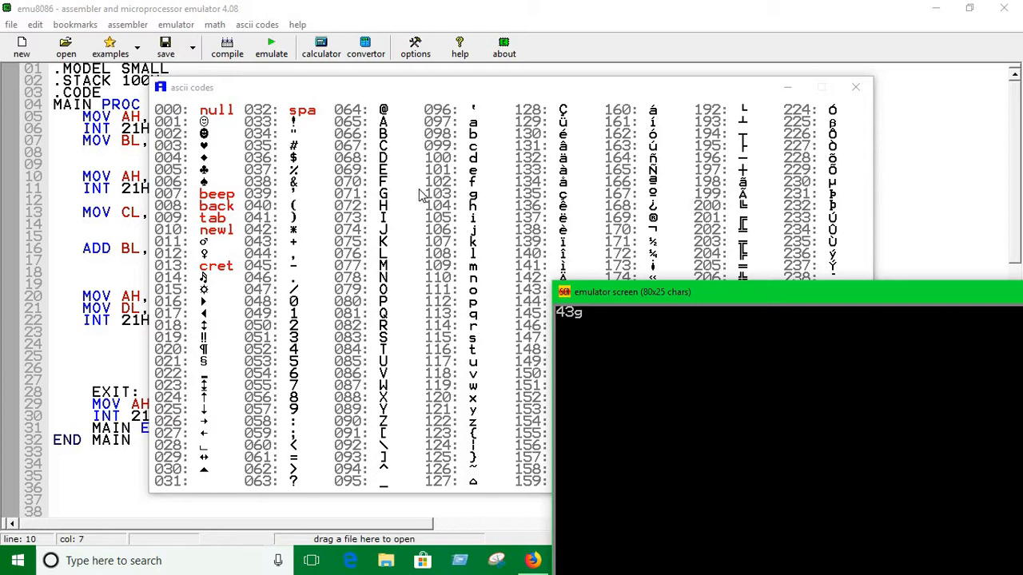
mouse_move(466, 182)
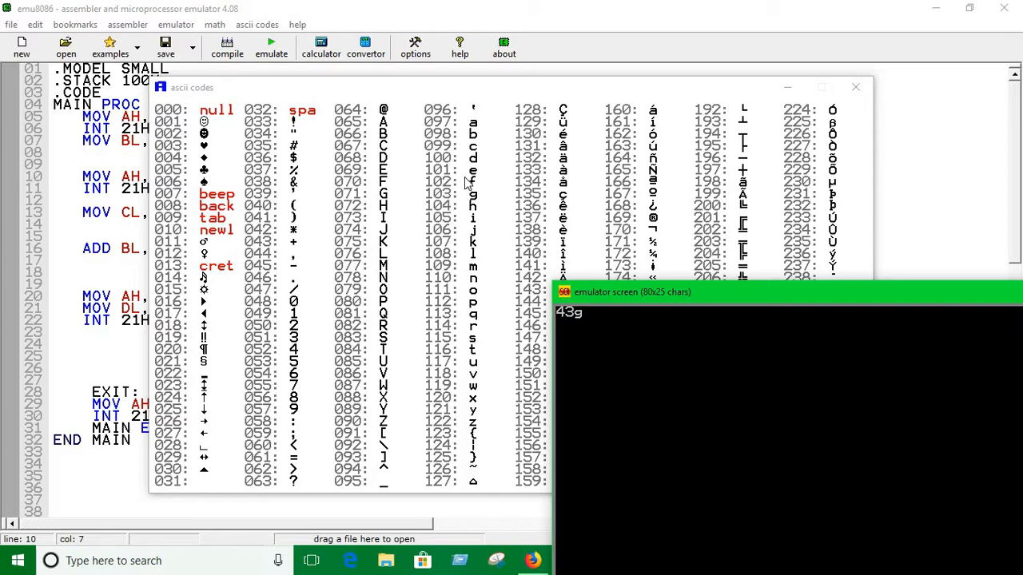
mouse_move(585, 299)
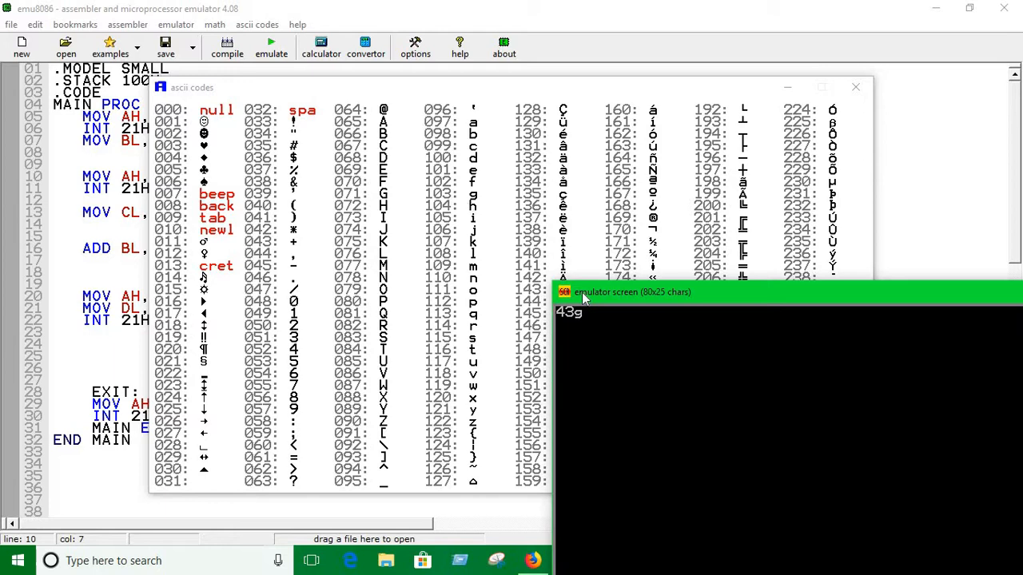
mouse_move(286, 286)
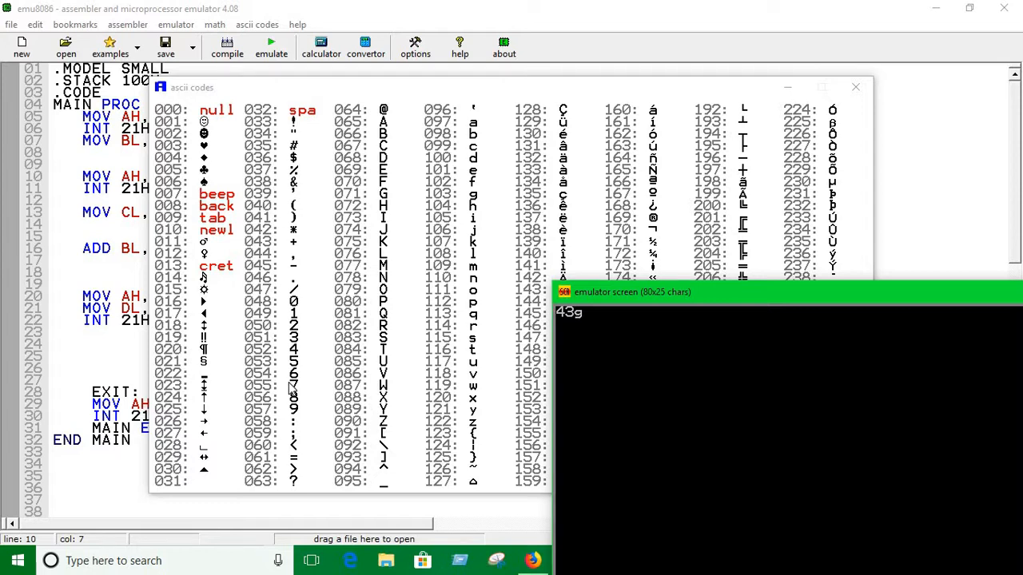
mouse_move(144, 273)
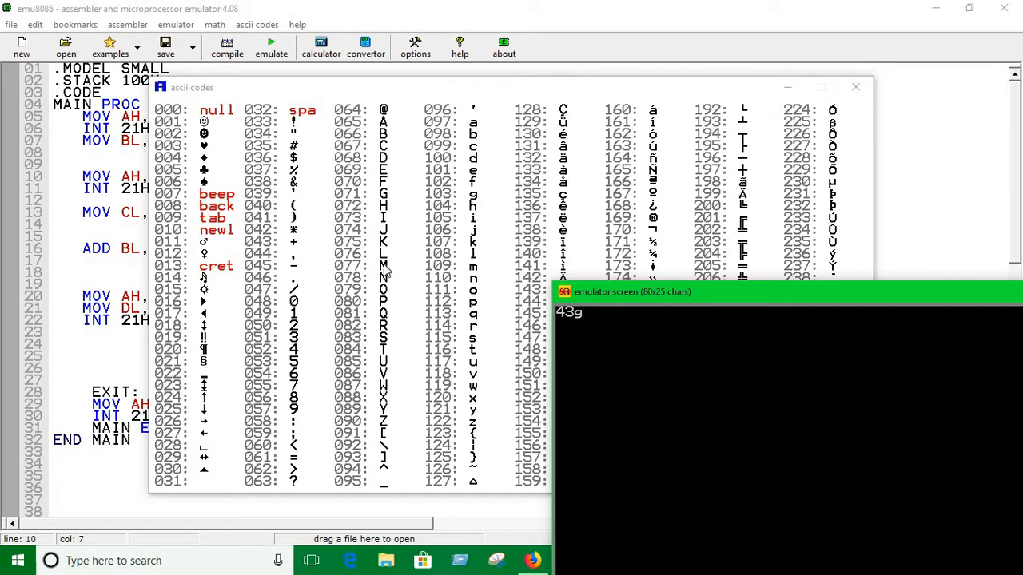
mouse_move(470, 265)
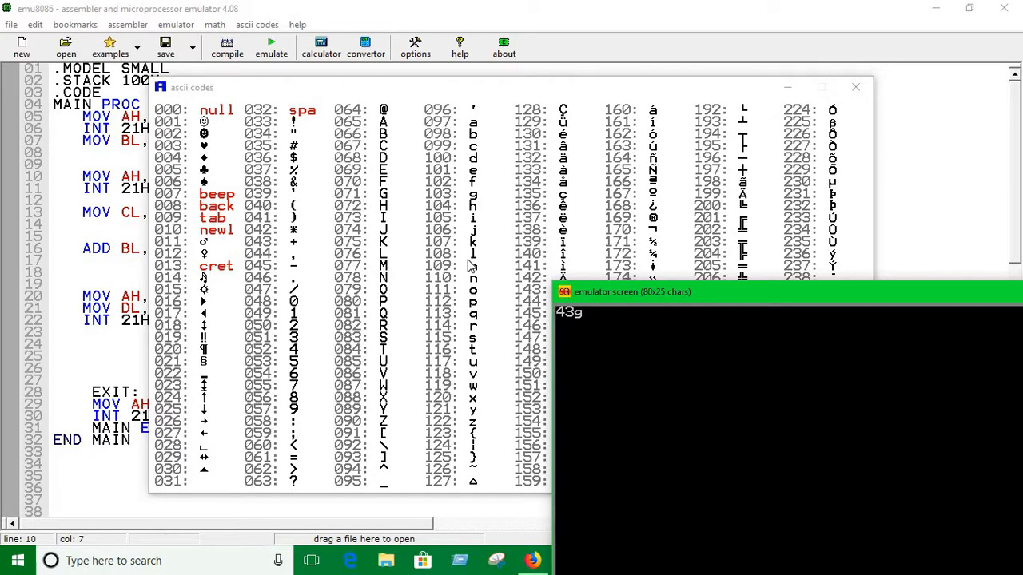
mouse_move(426, 253)
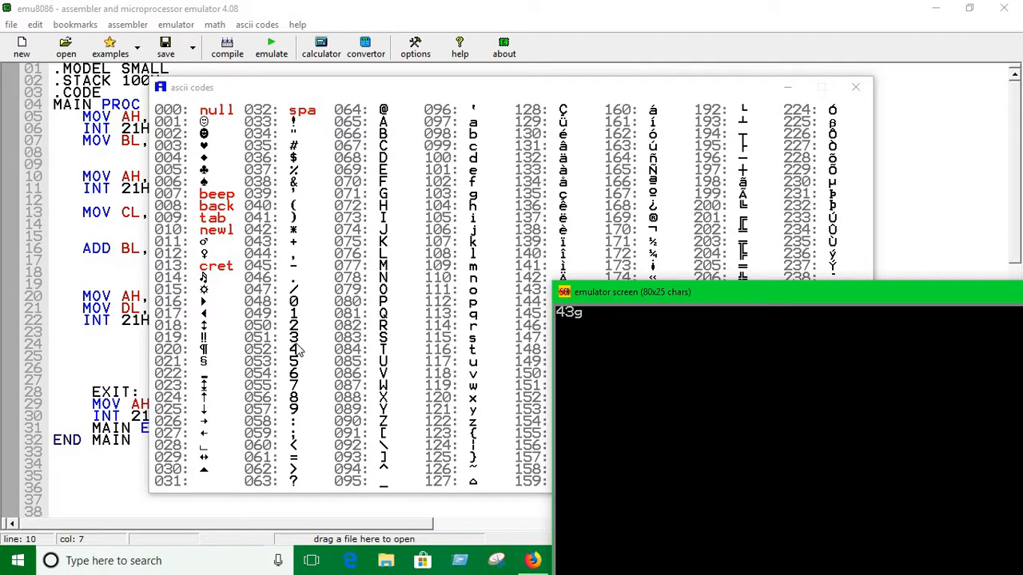
mouse_move(898, 104)
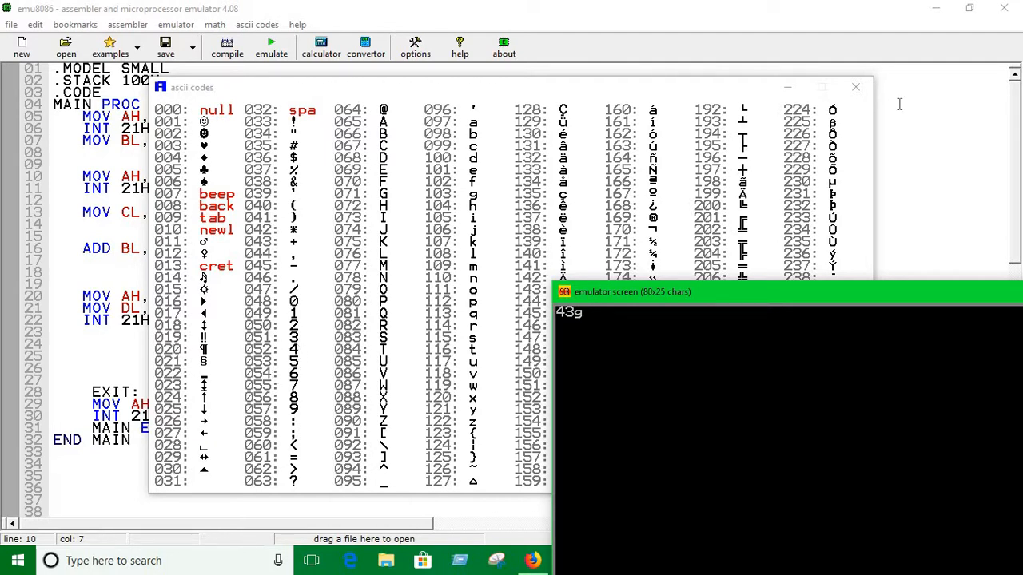
click(856, 86)
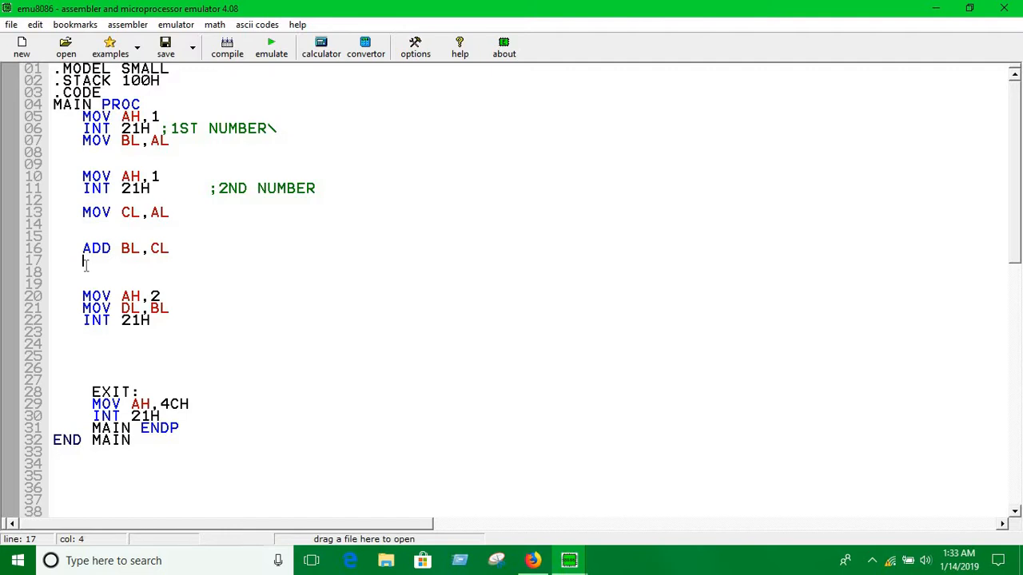
Write SUB BL,48 after the addition to convert the sum back to a digit character.
text(SUB)
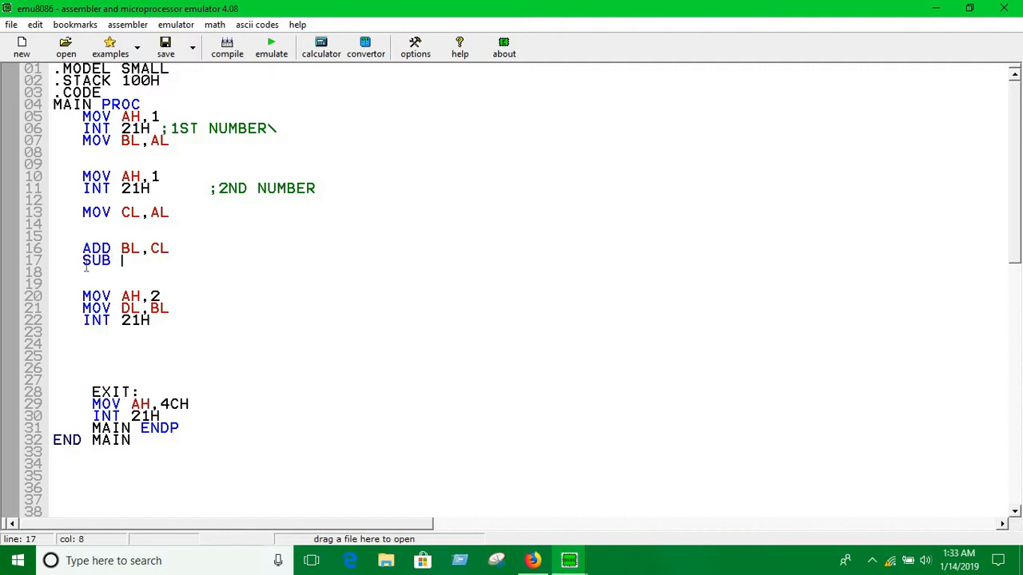
text(BL,)
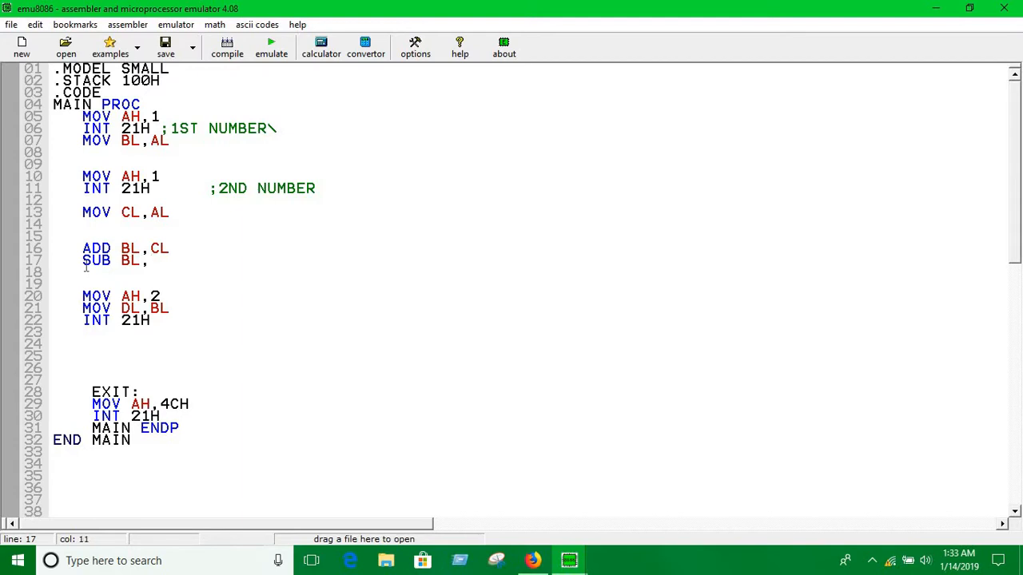
text(4)
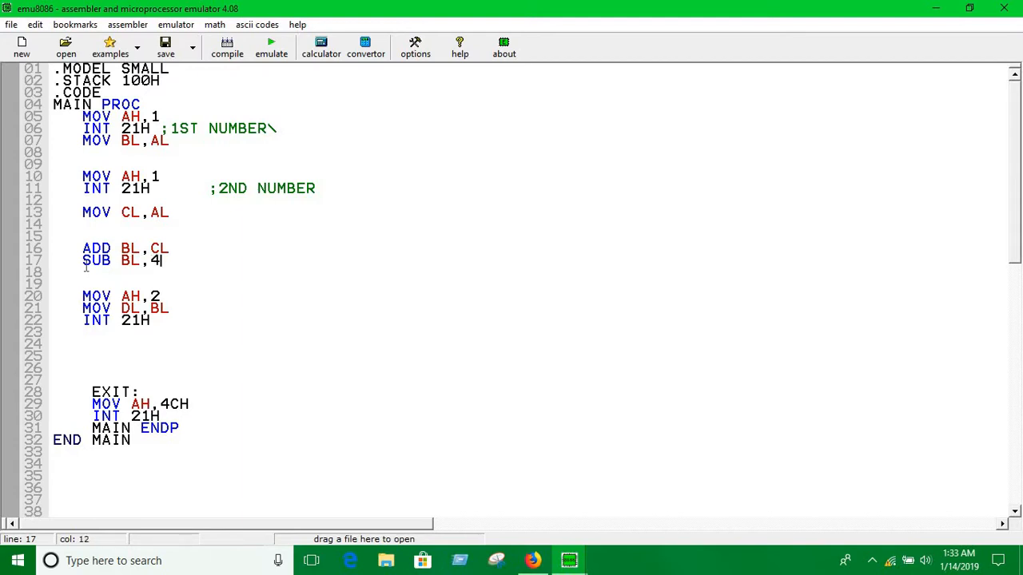
text(8)
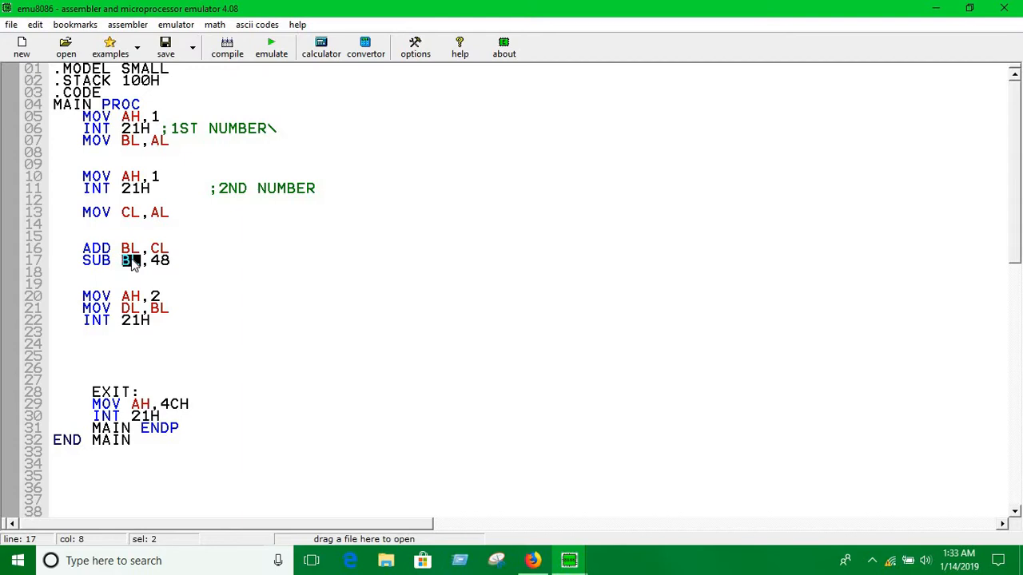
Emulate and run: 4 and 3 now print 7, then start another run entering 2.
click(272, 46)
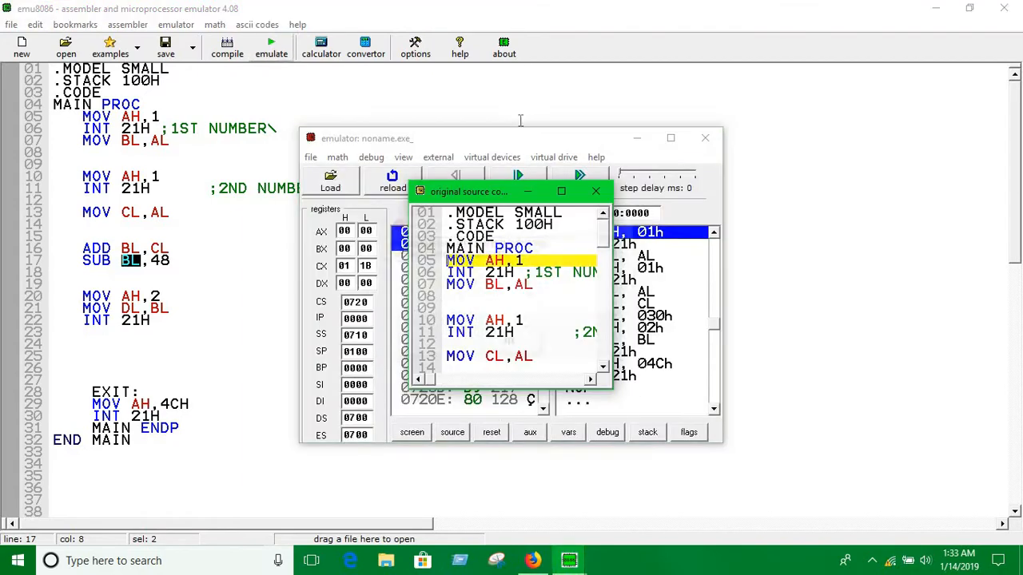
click(412, 432)
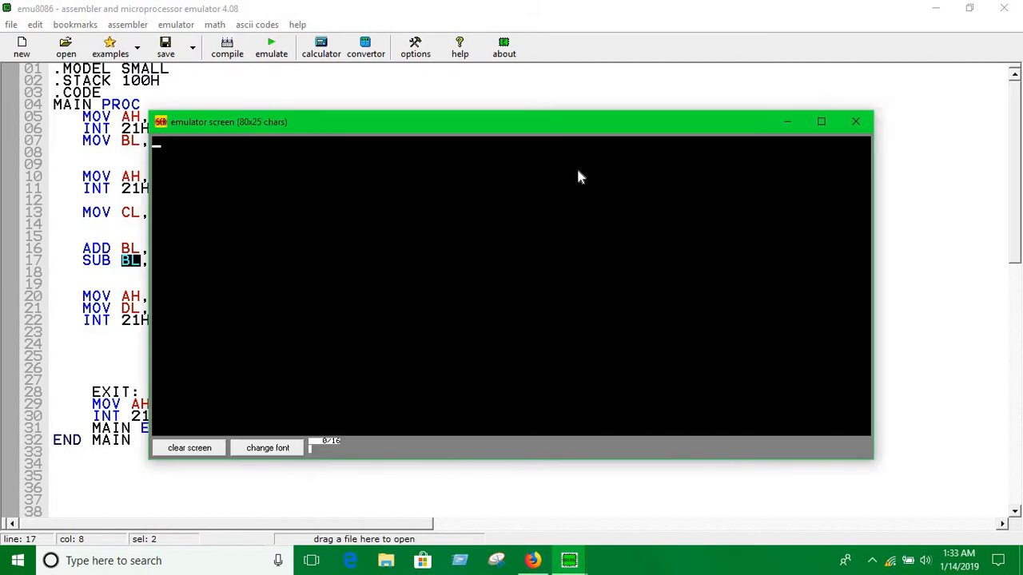
text(437)
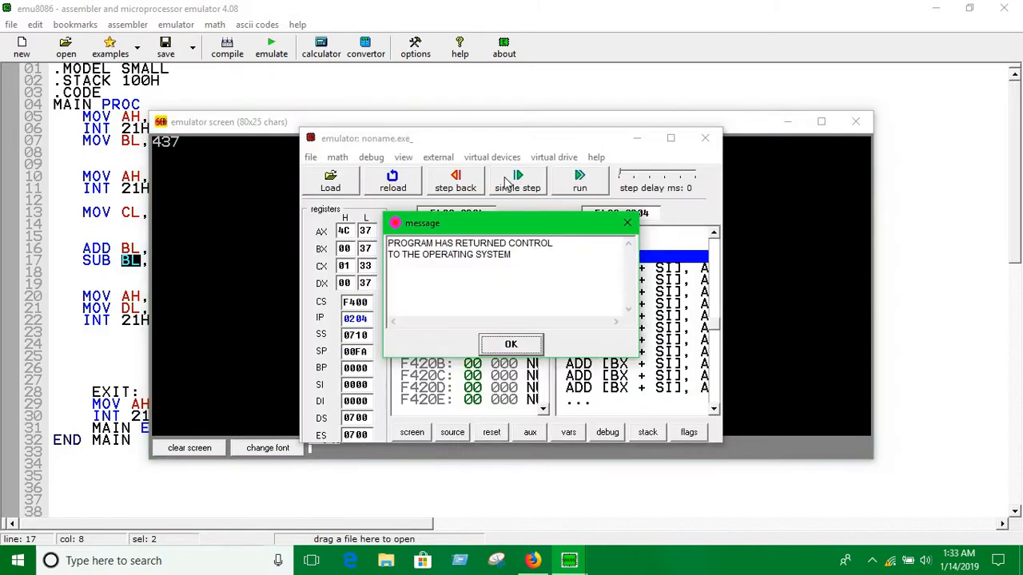
click(511, 343)
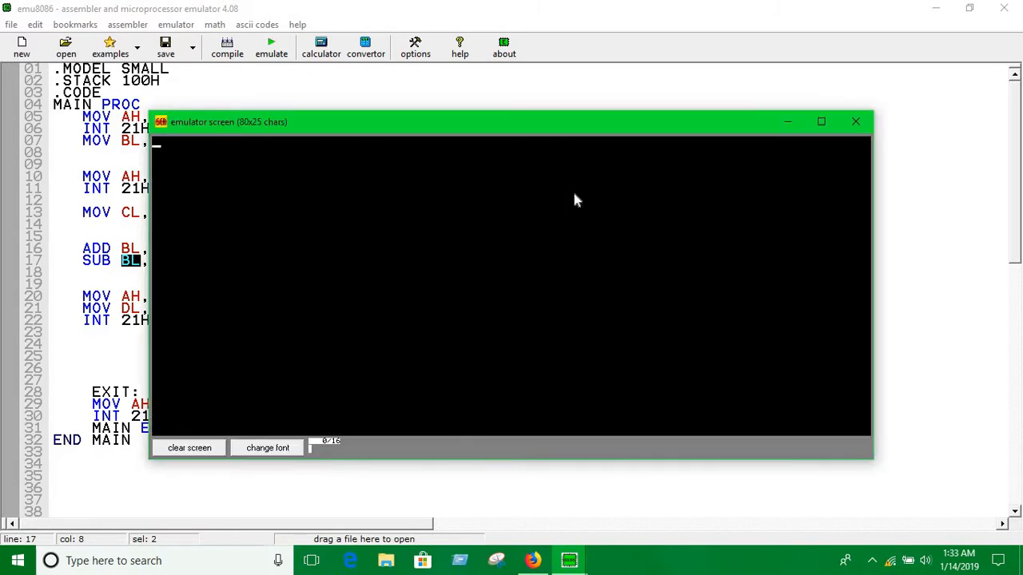
text(2)
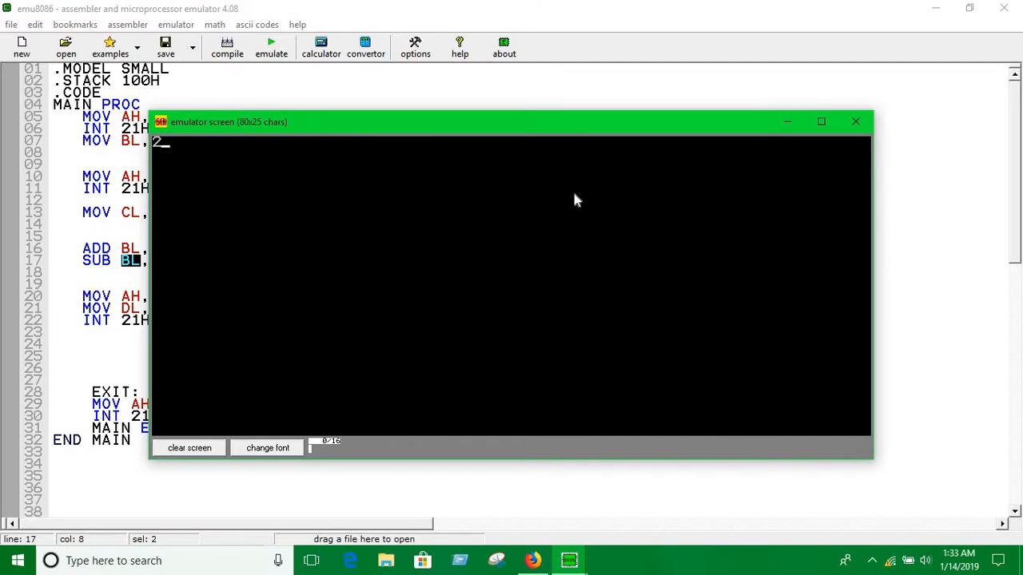